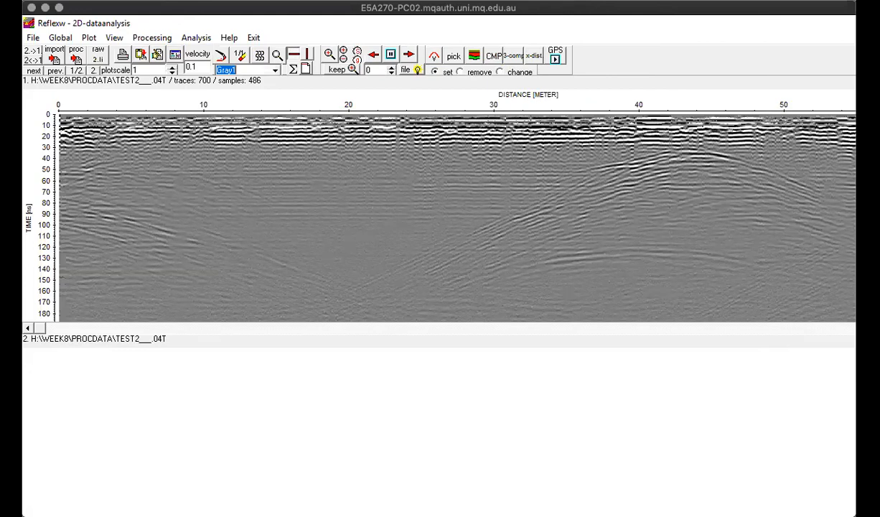
{"action": "mouse_move", "coordinate": [68, 30]}
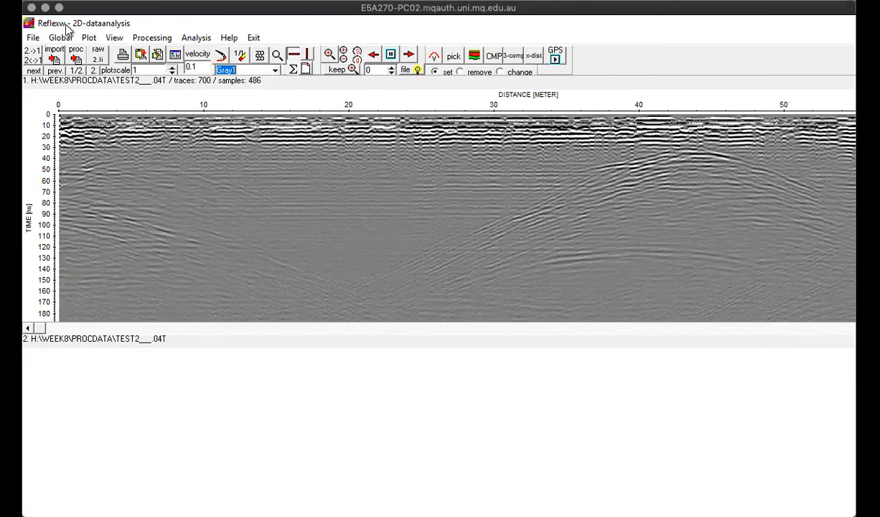
{"action": "mouse_move", "coordinate": [75, 32]}
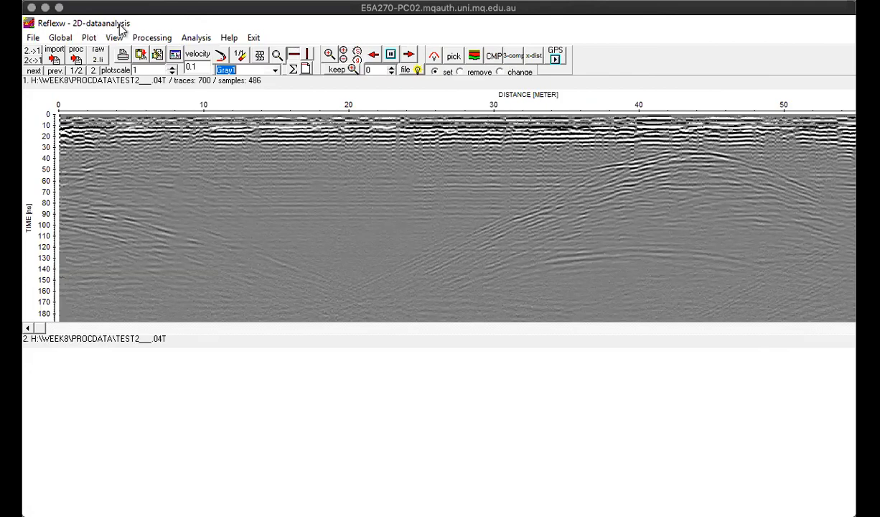
Step: Start a MALA RD3 data import with output name test3 and open the file browser
{"action": "left_click", "coordinate": [33, 37]}
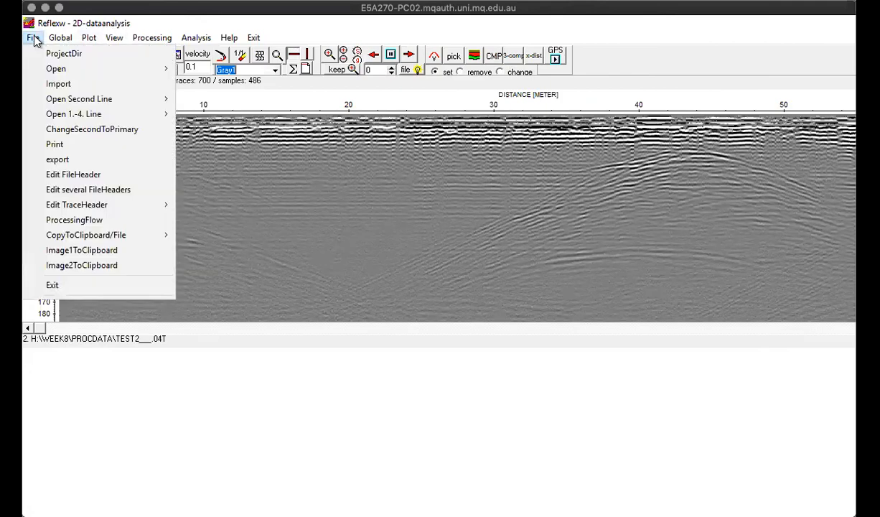
{"action": "mouse_move", "coordinate": [59, 84]}
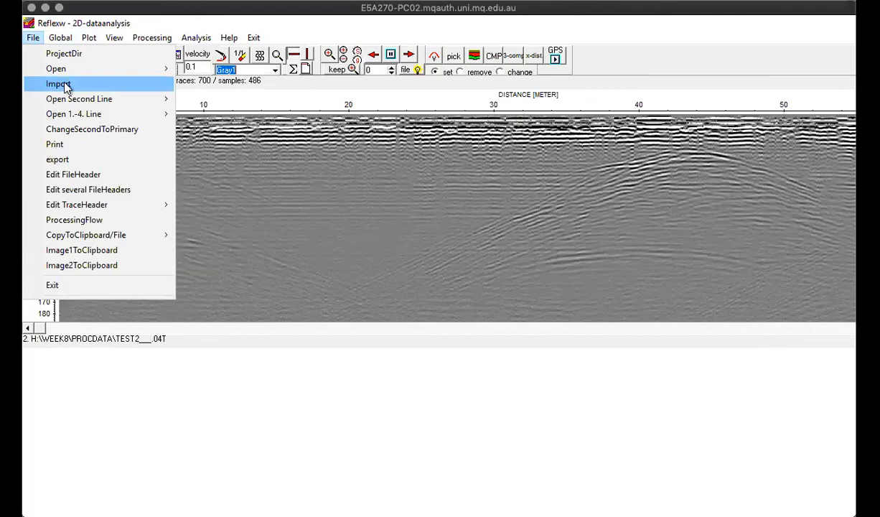
{"action": "left_click", "coordinate": [56, 84]}
{"action": "type", "text": "test3"}
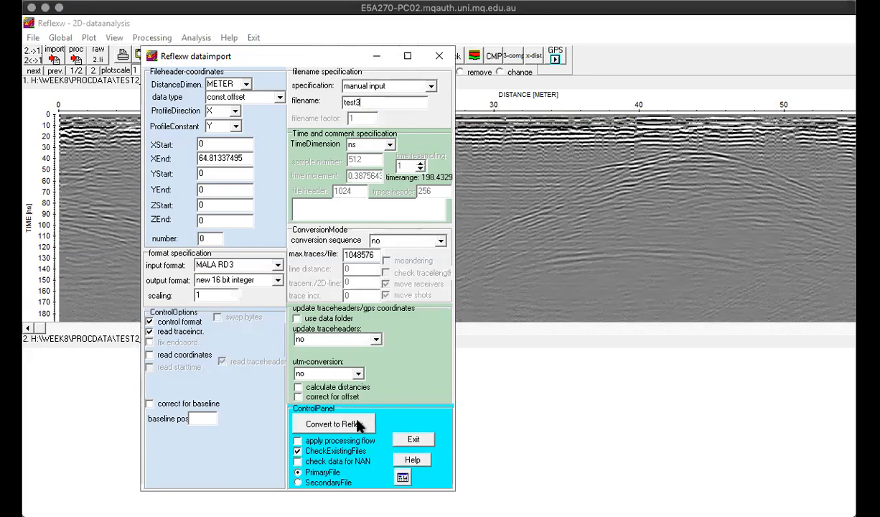
{"action": "left_click", "coordinate": [332, 423]}
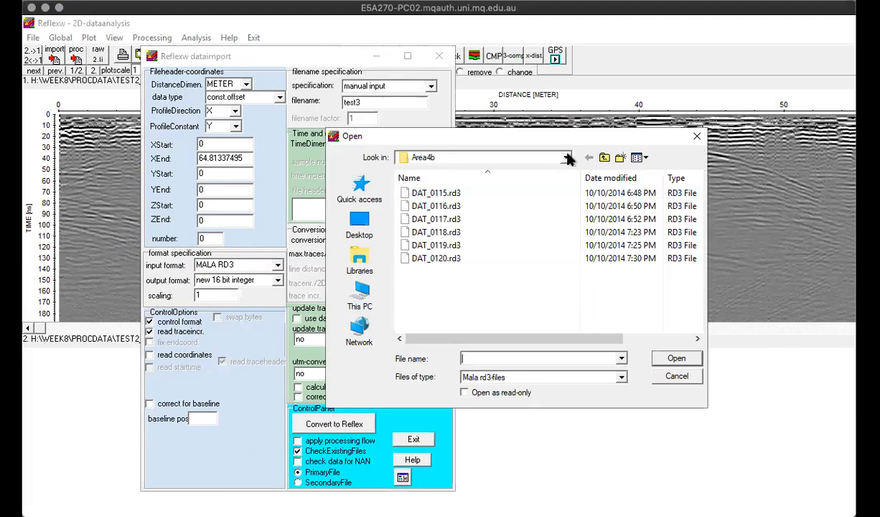
Step: Browse to the Area4b folder and convert DAT_0118.rd3
{"action": "left_click", "coordinate": [567, 157]}
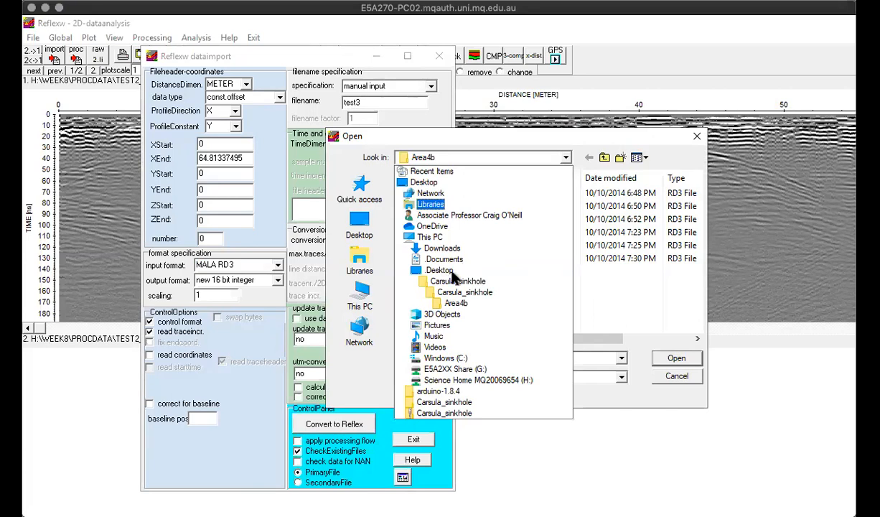
{"action": "left_click", "coordinate": [442, 248]}
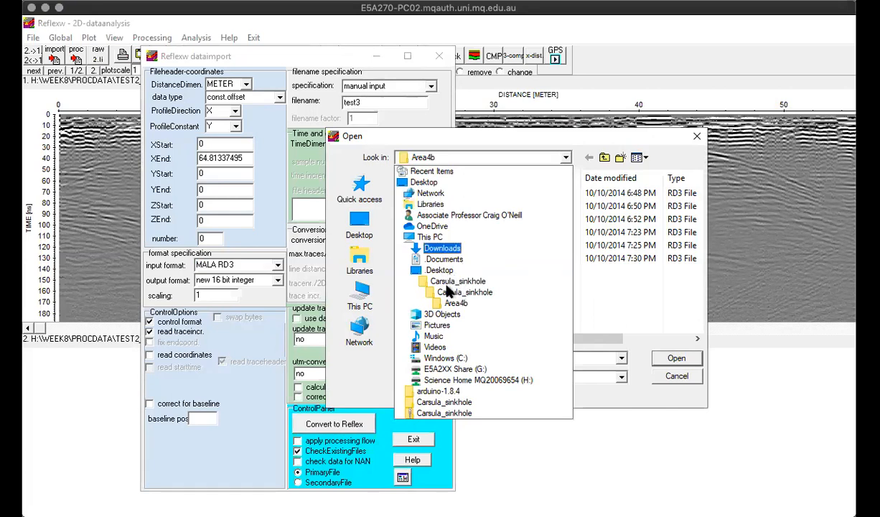
{"action": "left_click", "coordinate": [439, 269]}
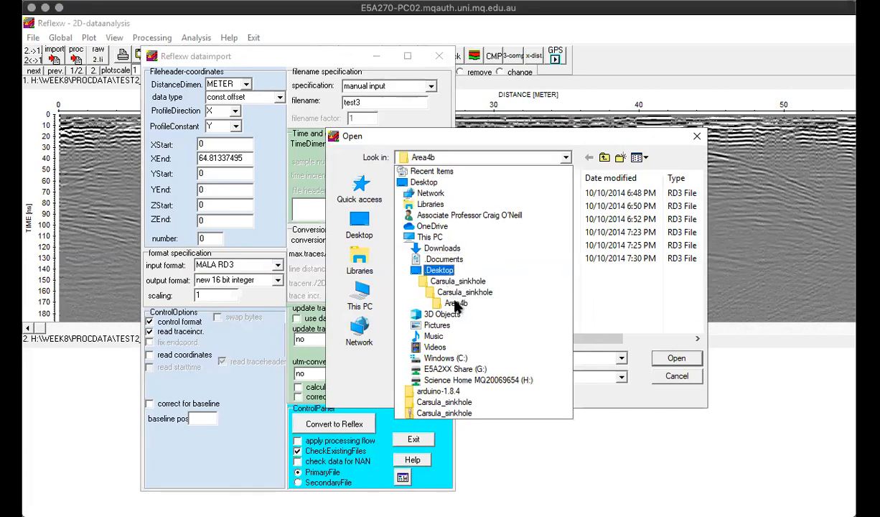
{"action": "double_click", "coordinate": [457, 303]}
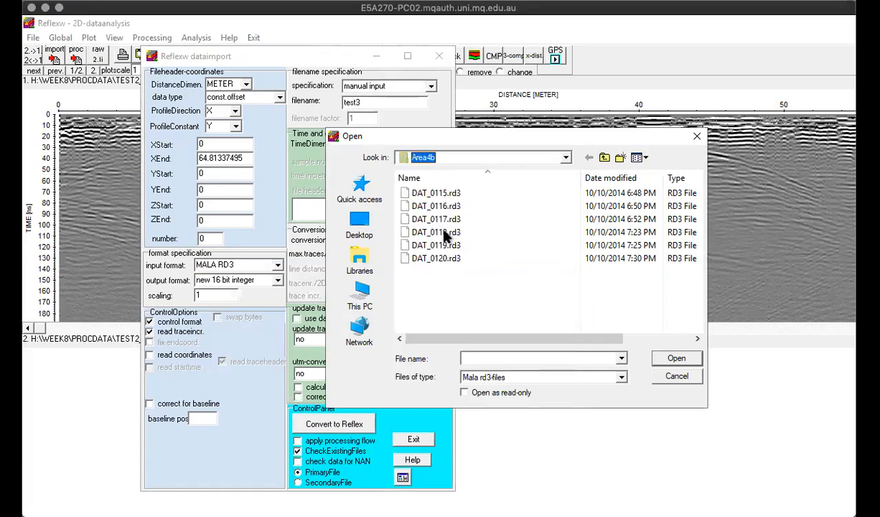
{"action": "left_click", "coordinate": [436, 232]}
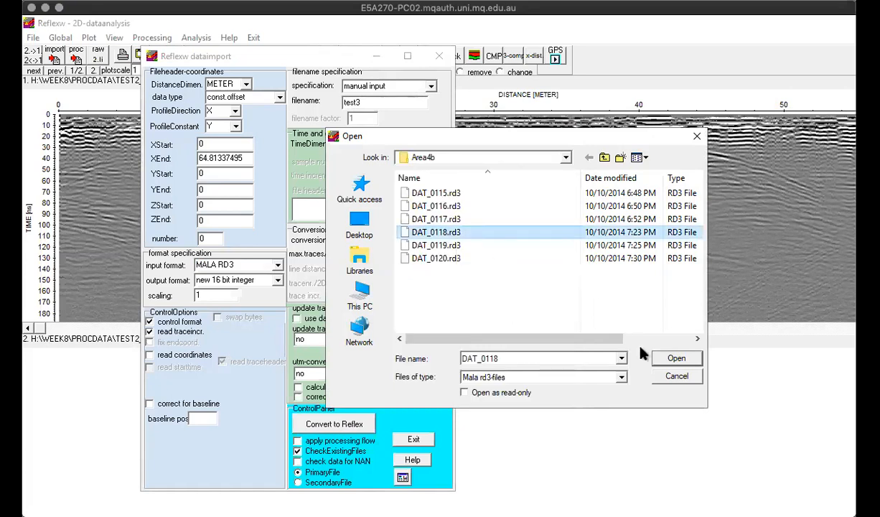
{"action": "left_click", "coordinate": [676, 358]}
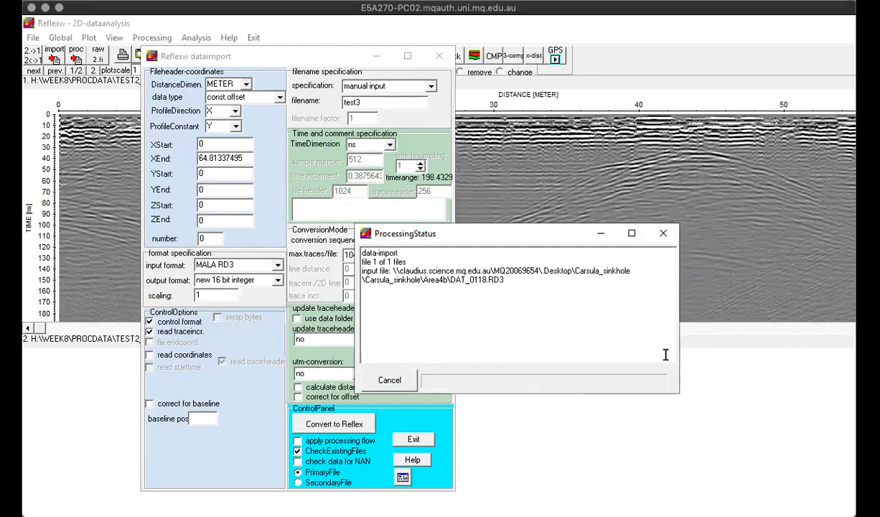
Step: Dismiss the conversion report and exit import to show TEST3 (693 traces, 512 samples)
{"action": "left_click", "coordinate": [333, 423]}
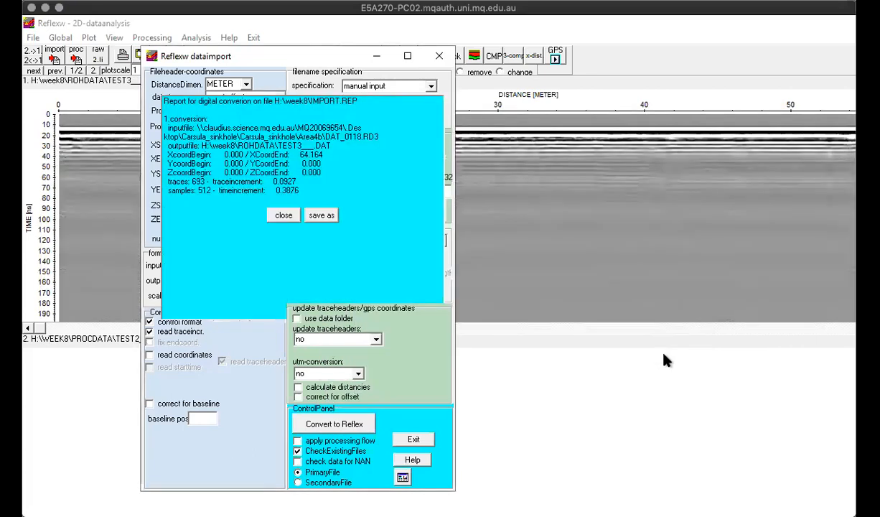
{"action": "mouse_move", "coordinate": [524, 212]}
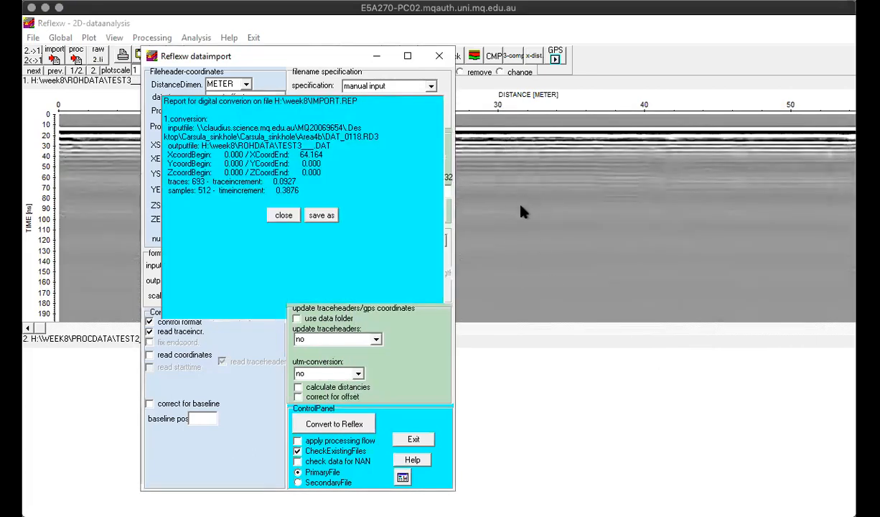
{"action": "left_click", "coordinate": [283, 215]}
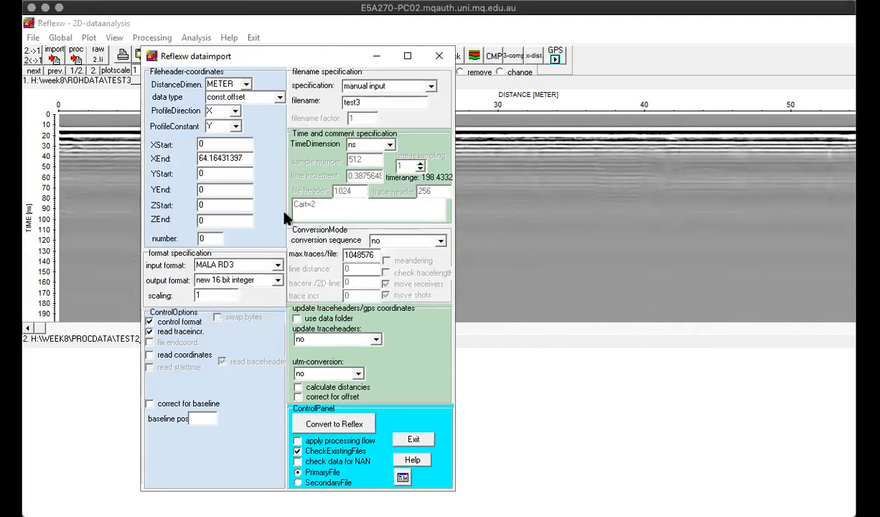
{"action": "left_click", "coordinate": [333, 423]}
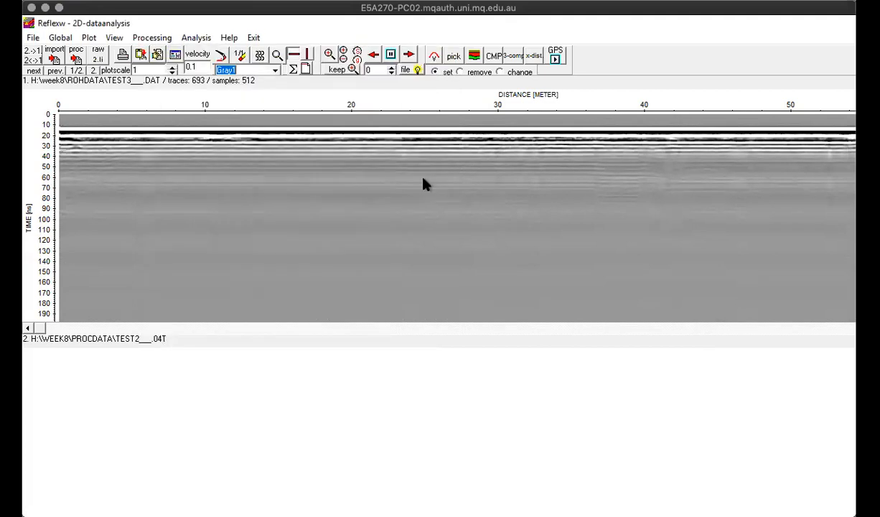
{"action": "mouse_move", "coordinate": [184, 52]}
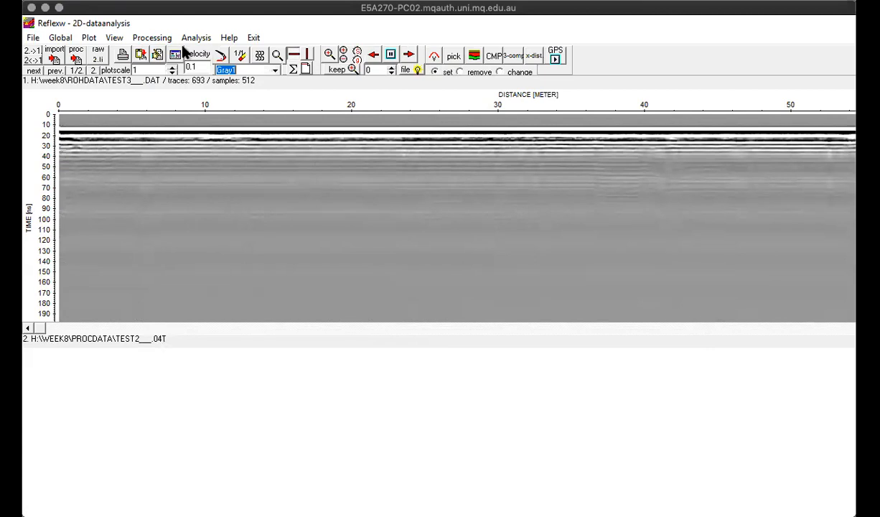
{"action": "mouse_move", "coordinate": [152, 38]}
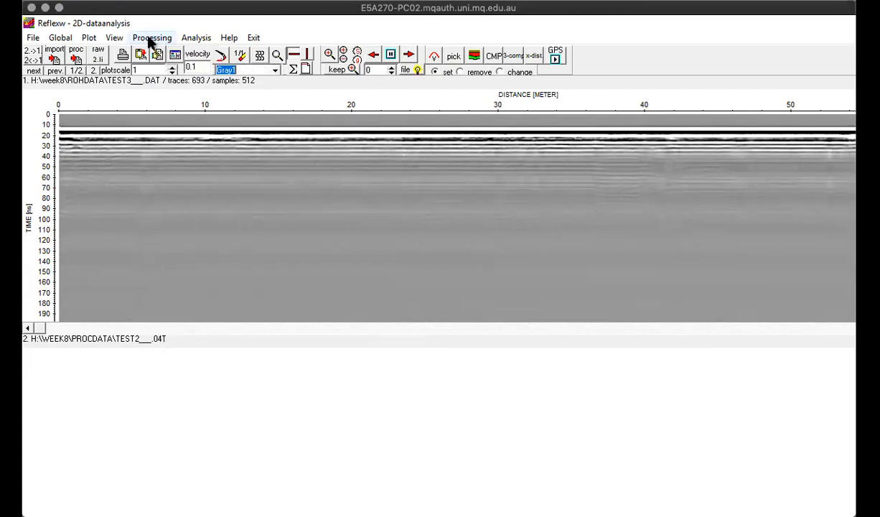
{"action": "mouse_move", "coordinate": [158, 126]}
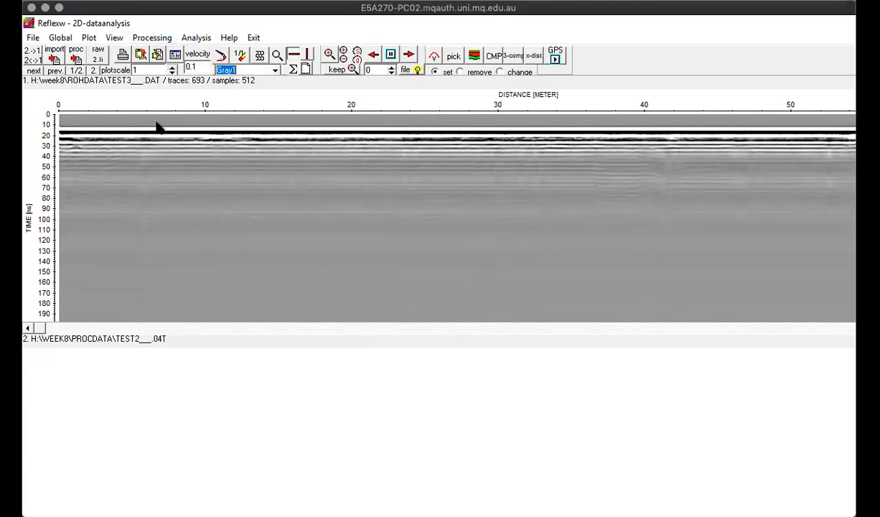
Step: Run a subtract-mean dewow 1D filter with 4 ns window and processing label 1
{"action": "left_click", "coordinate": [152, 37]}
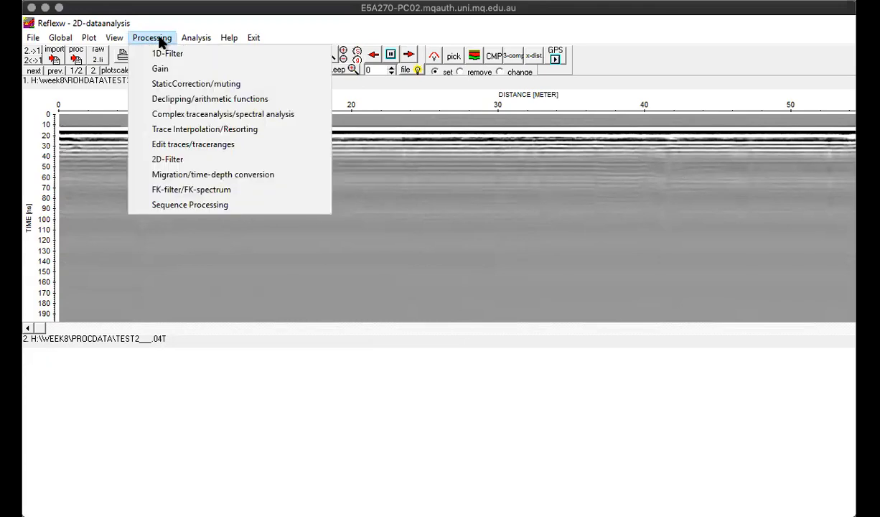
{"action": "mouse_move", "coordinate": [167, 54]}
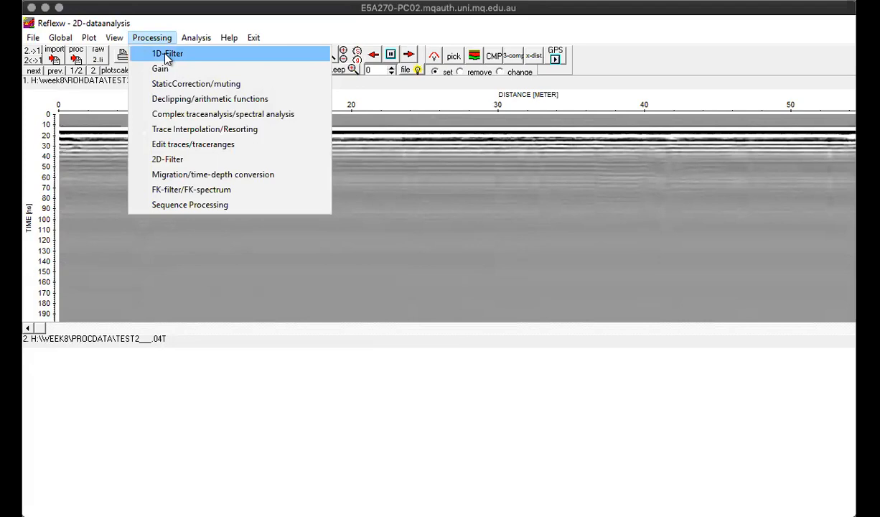
{"action": "left_click", "coordinate": [166, 54]}
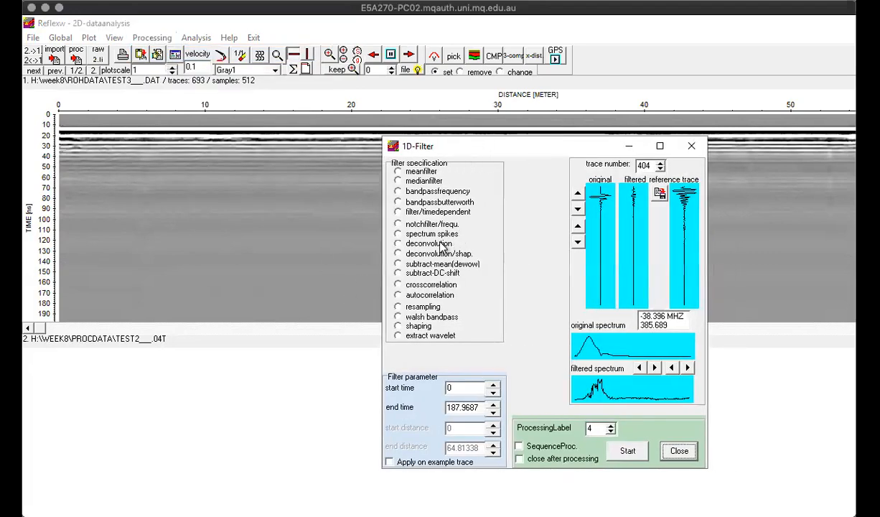
{"action": "left_click", "coordinate": [398, 263]}
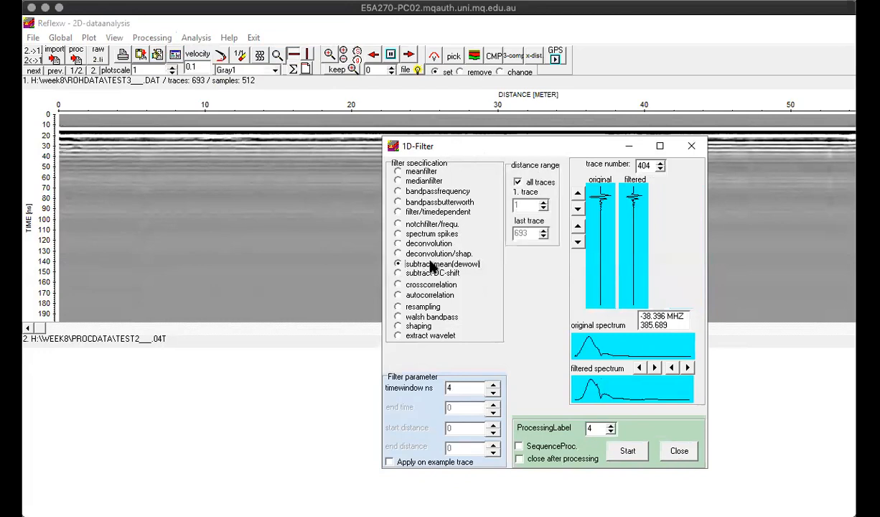
{"action": "mouse_move", "coordinate": [600, 427]}
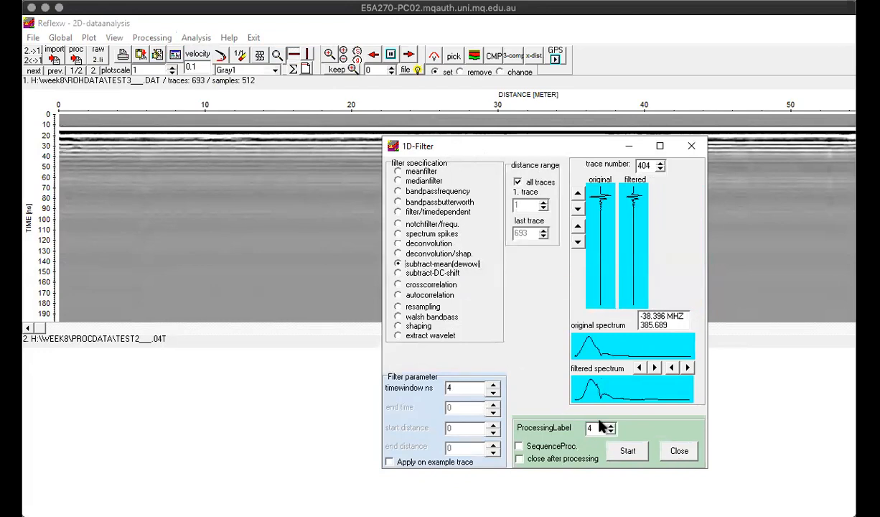
{"action": "mouse_move", "coordinate": [600, 430]}
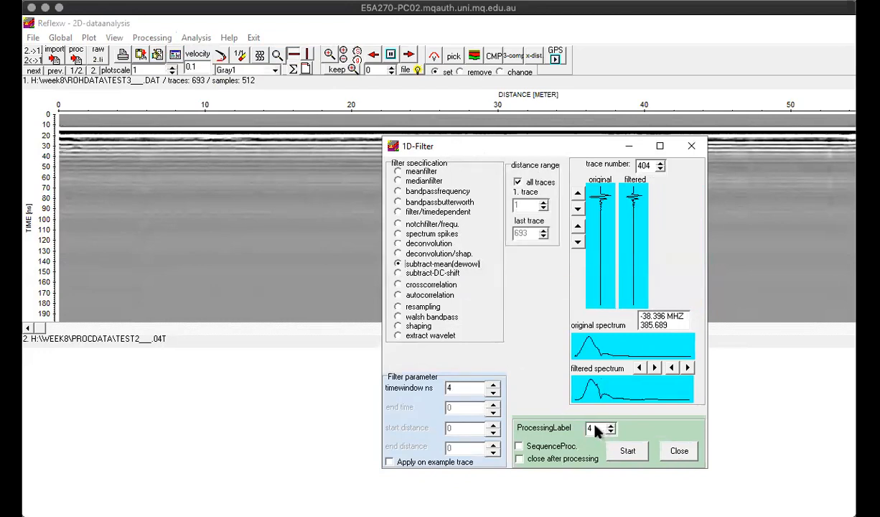
{"action": "left_click", "coordinate": [611, 432]}
{"action": "type", "text": "1"}
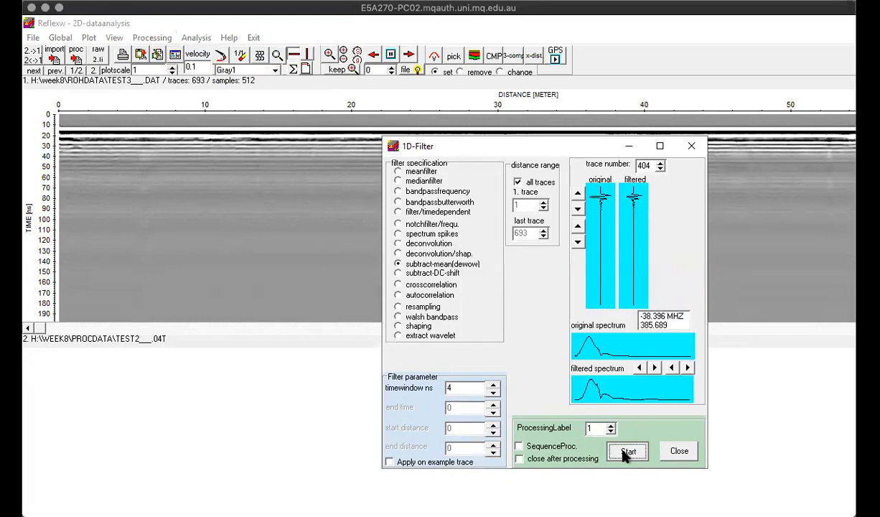
{"action": "left_click", "coordinate": [628, 451]}
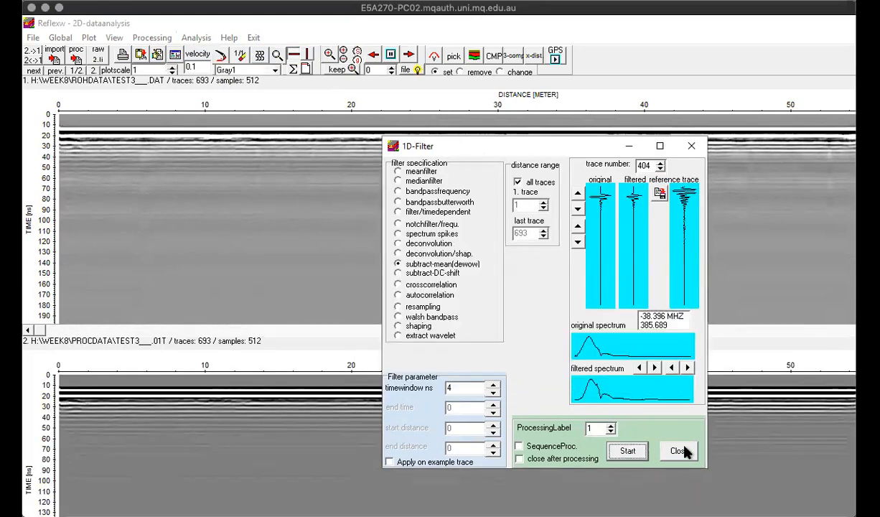
Step: Close the 1D-Filter dialog so dewowed TEST3 01T becomes the main display
{"action": "left_click", "coordinate": [677, 451]}
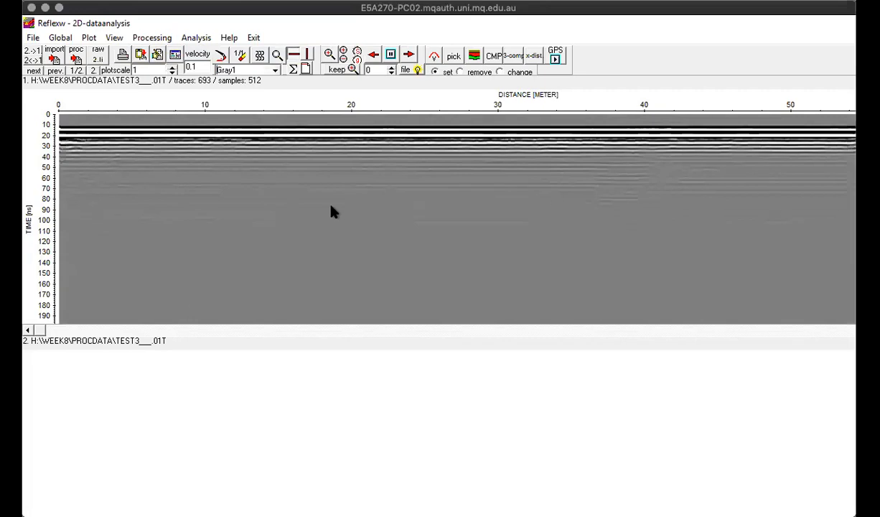
{"action": "mouse_move", "coordinate": [160, 42]}
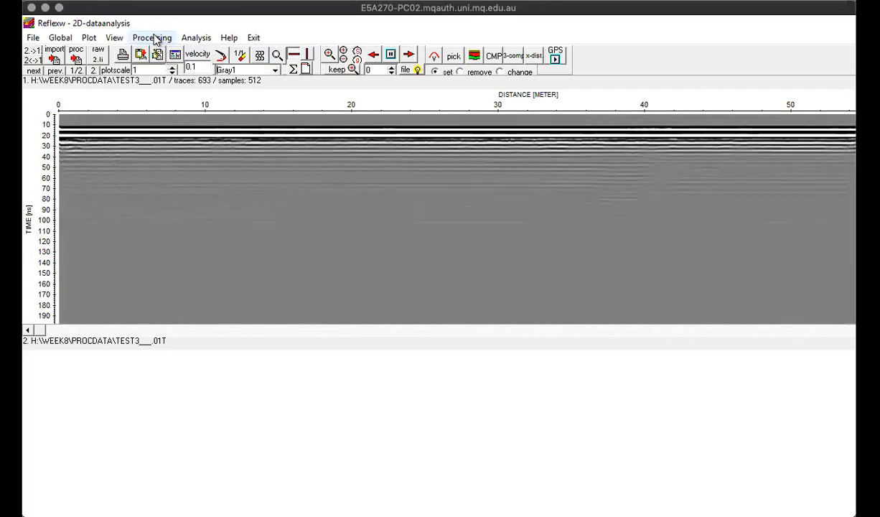
Step: Apply a 10 ns static correction to negative times from 0 to 70 m
{"action": "left_click", "coordinate": [152, 38]}
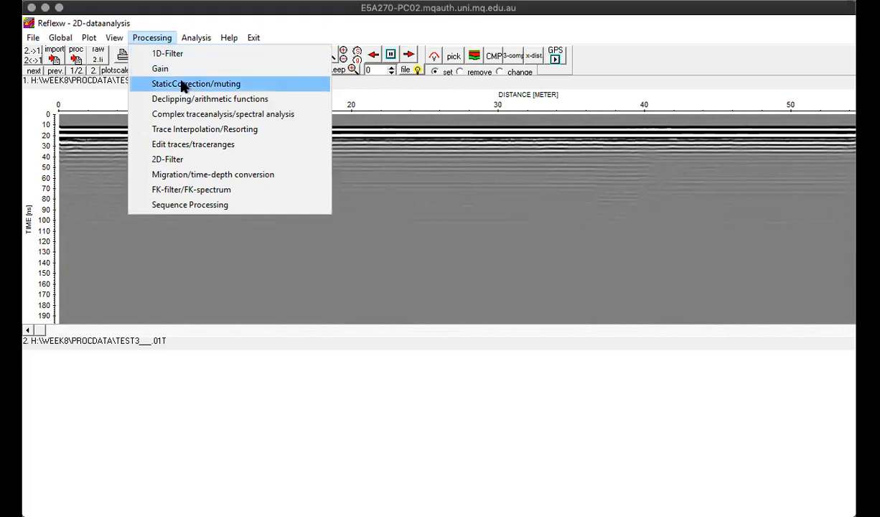
{"action": "left_click", "coordinate": [196, 84]}
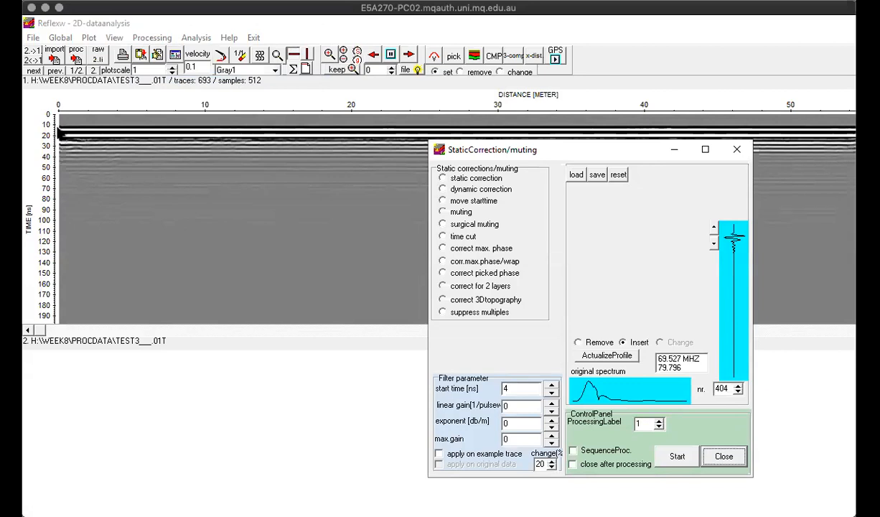
{"action": "mouse_move", "coordinate": [386, 200]}
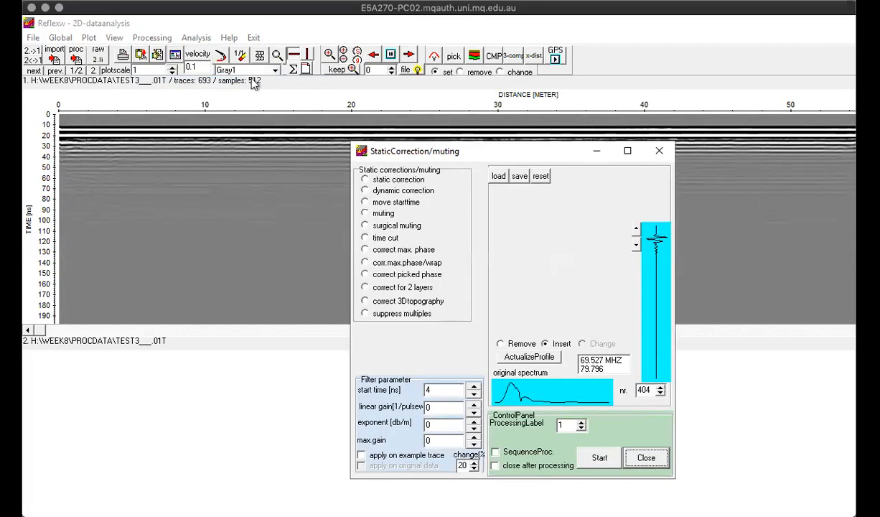
{"action": "mouse_move", "coordinate": [404, 225]}
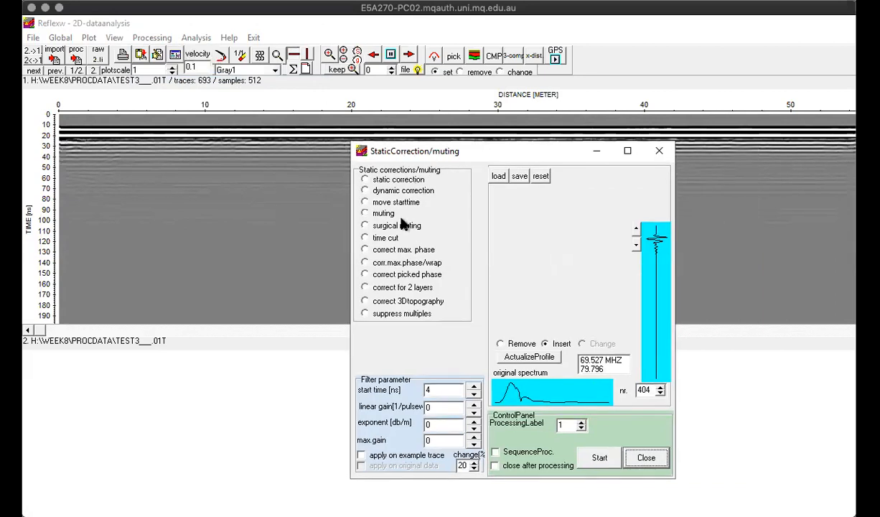
{"action": "mouse_move", "coordinate": [383, 185]}
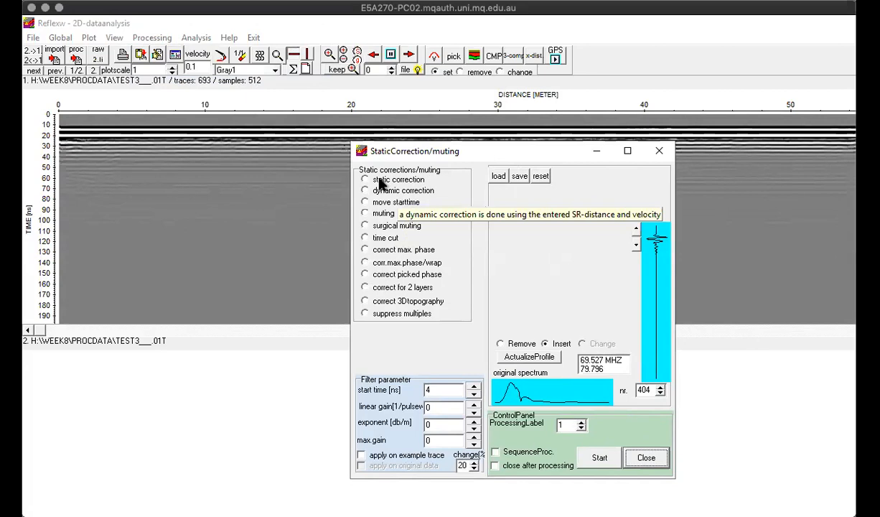
{"action": "left_click", "coordinate": [365, 180]}
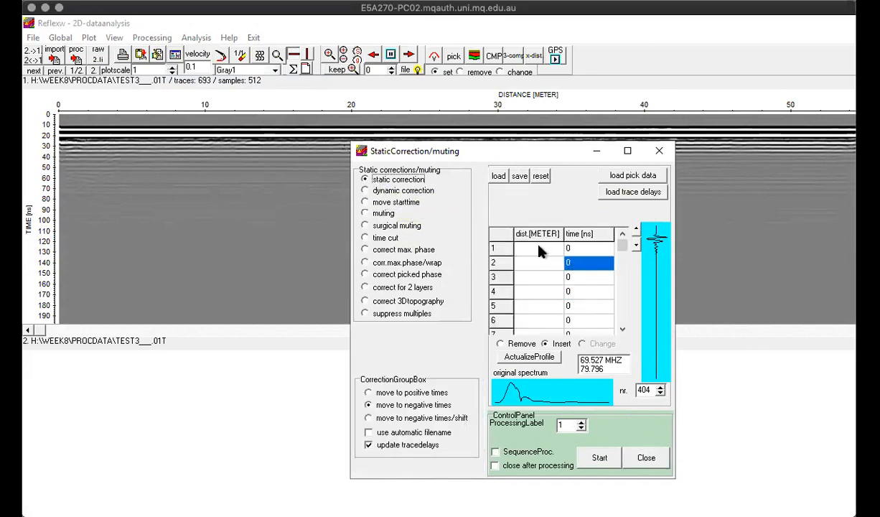
{"action": "left_click", "coordinate": [537, 248]}
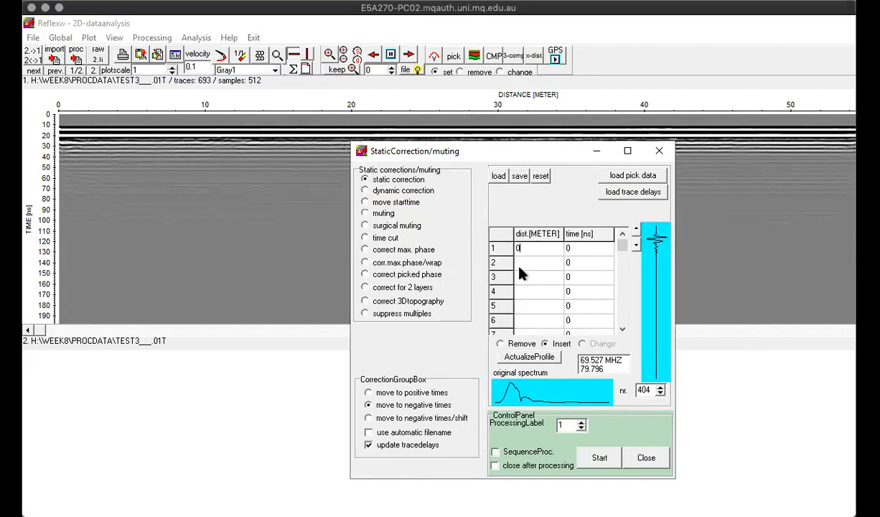
{"action": "type", "text": "70"}
{"action": "left_click", "coordinate": [589, 262]}
{"action": "type", "text": "10"}
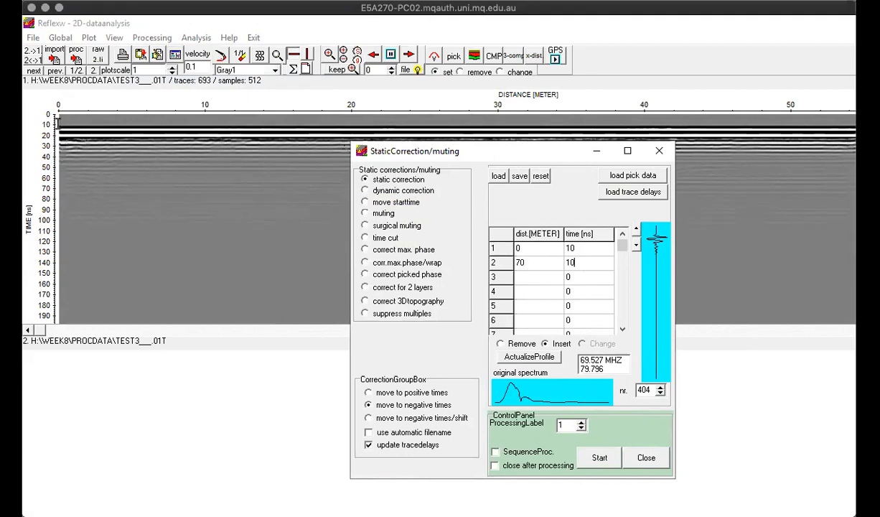
{"action": "mouse_move", "coordinate": [310, 343]}
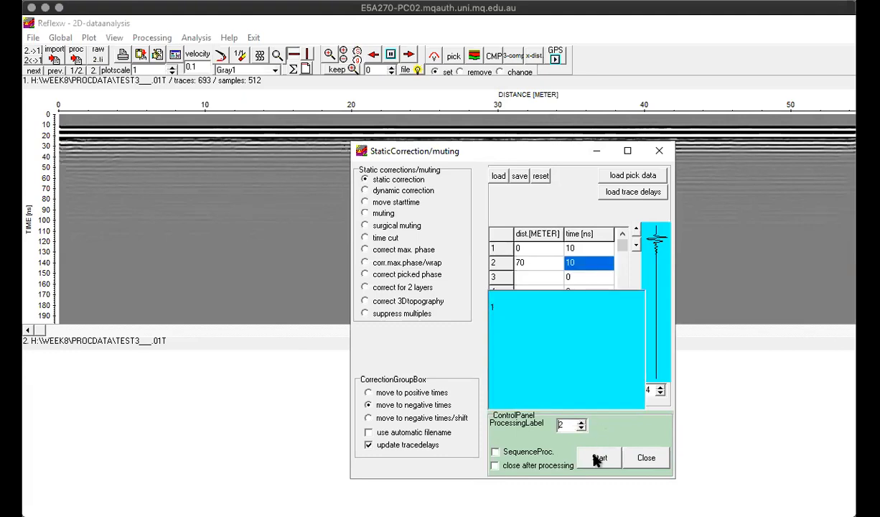
{"action": "left_click", "coordinate": [599, 457]}
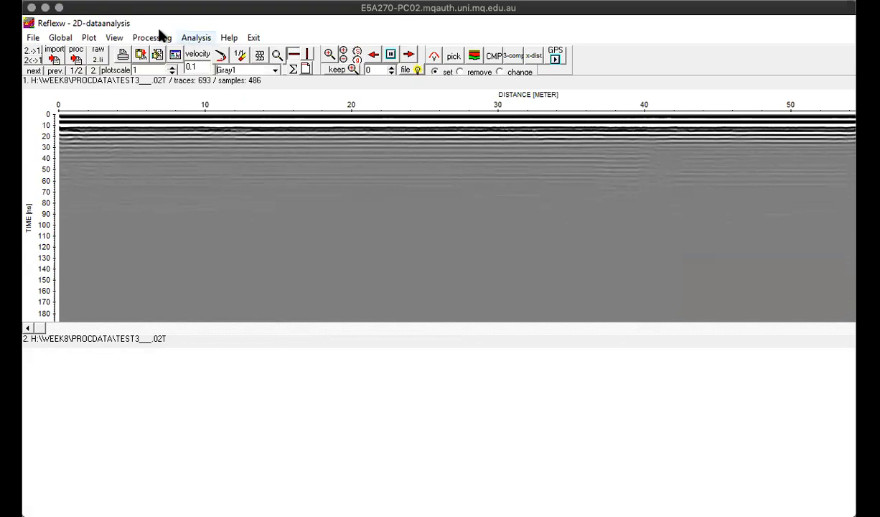
Step: Apply a linear gain of 1 with maximum gain 10000, producing TEST3 03T
{"action": "left_click", "coordinate": [152, 37]}
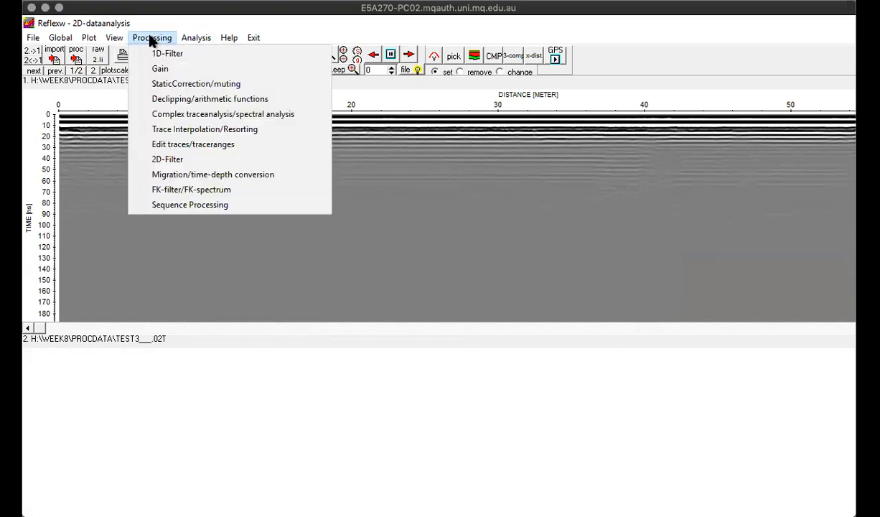
{"action": "mouse_move", "coordinate": [160, 68]}
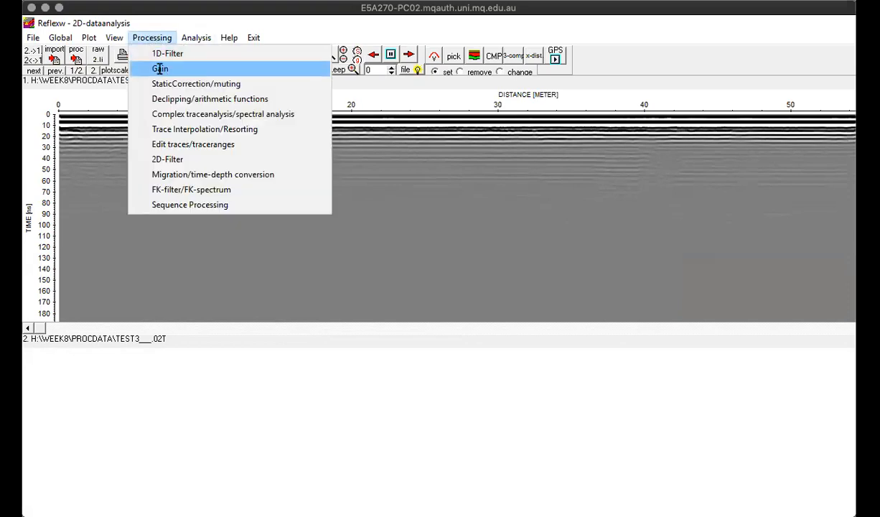
{"action": "left_click", "coordinate": [159, 69]}
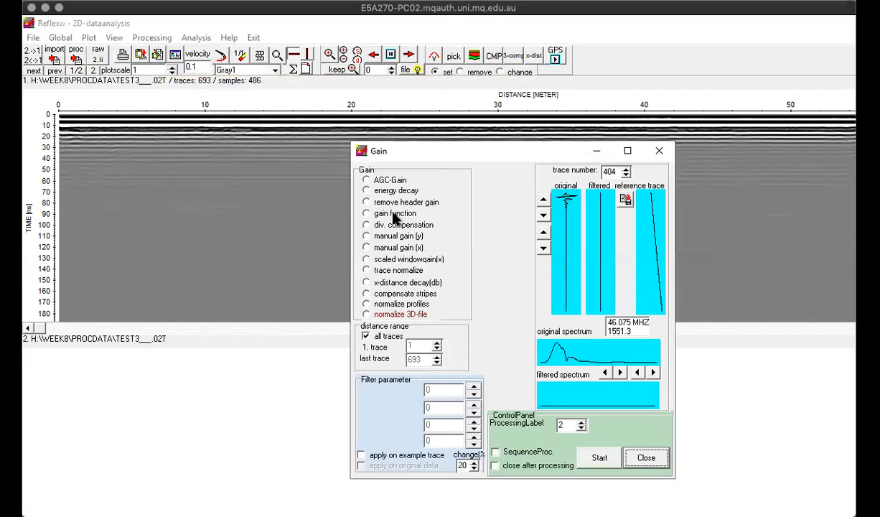
{"action": "left_click", "coordinate": [366, 213]}
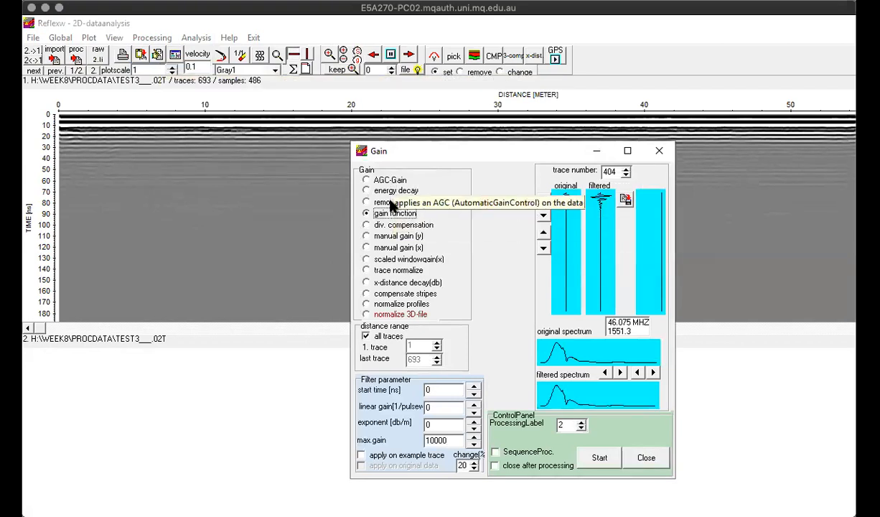
{"action": "mouse_move", "coordinate": [445, 369]}
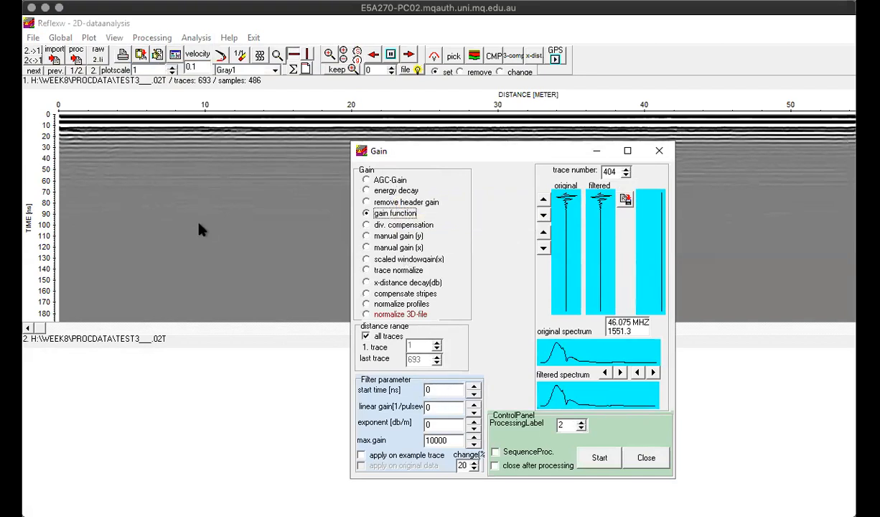
{"action": "mouse_move", "coordinate": [350, 384]}
{"action": "type", "text": "1"}
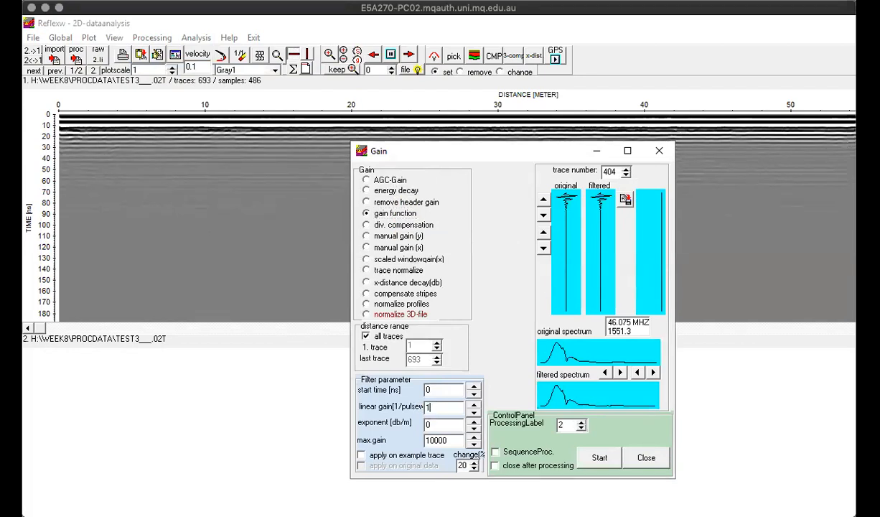
{"action": "mouse_move", "coordinate": [439, 423]}
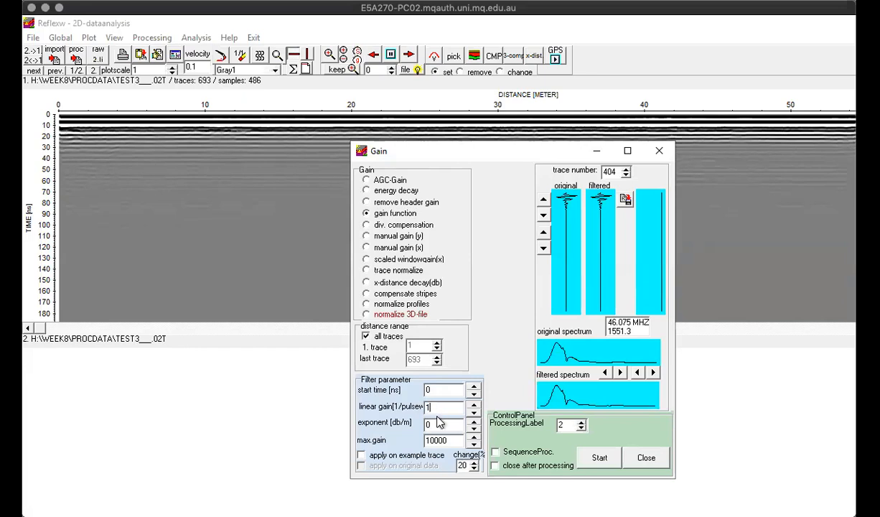
{"action": "left_click", "coordinate": [580, 425]}
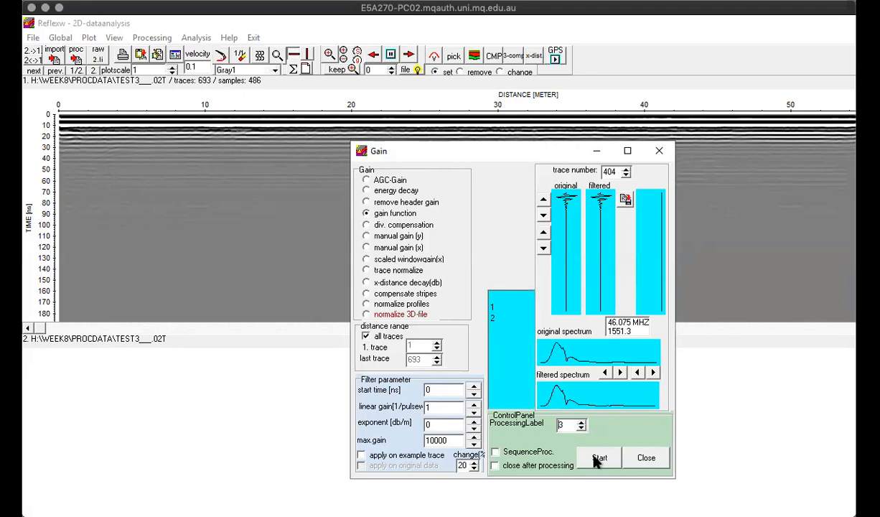
{"action": "left_click", "coordinate": [599, 458]}
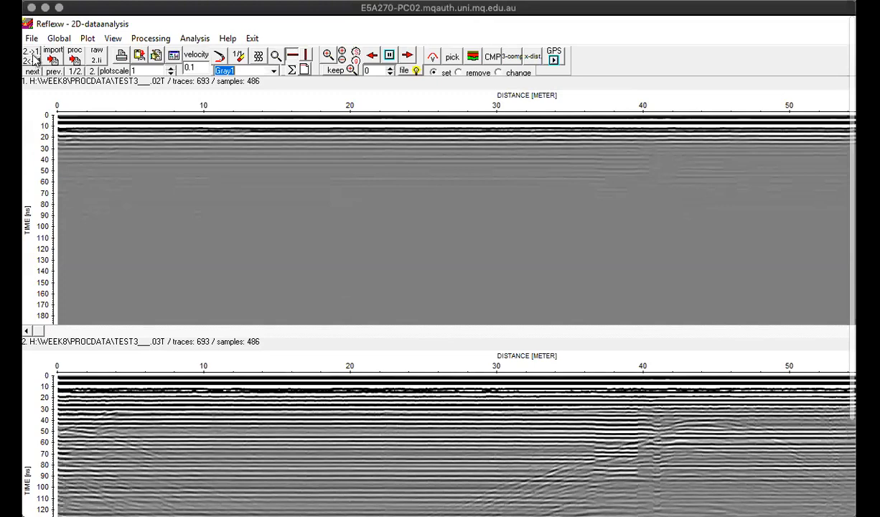
{"action": "left_click", "coordinate": [28, 51]}
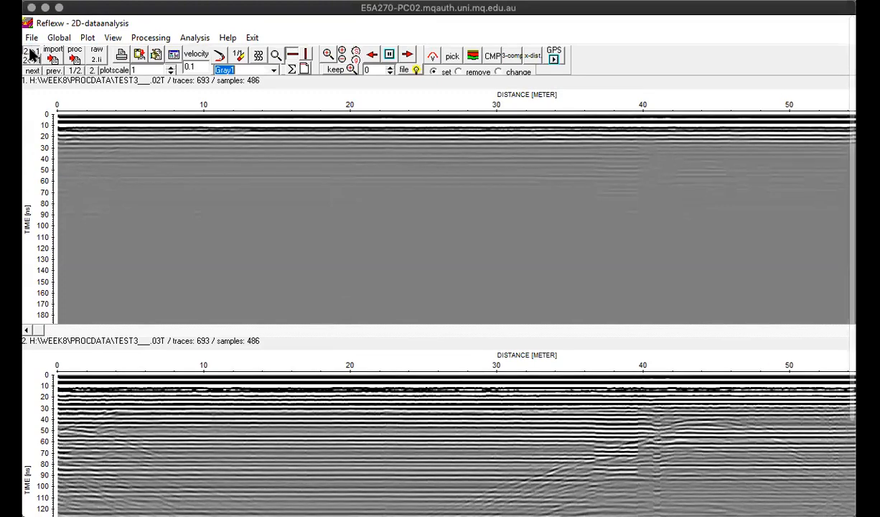
Step: Move the gained 03T profile into the primary view, replacing 02T
{"action": "left_click", "coordinate": [32, 60]}
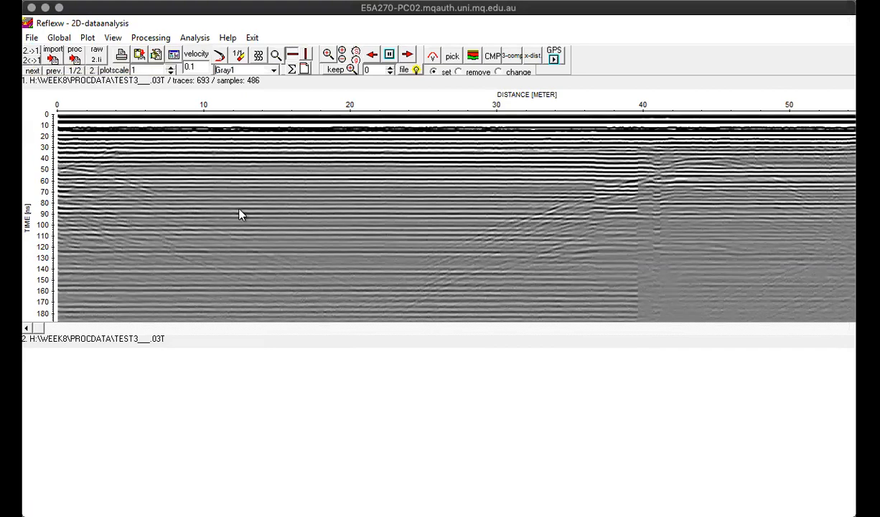
{"action": "mouse_move", "coordinate": [363, 140]}
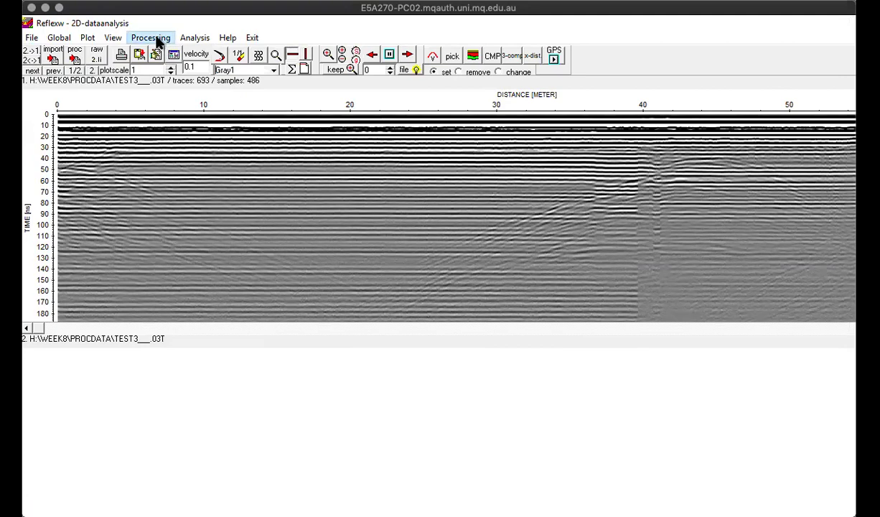
Step: Run 2D background removal over the whole line to produce TEST3 04T
{"action": "left_click", "coordinate": [150, 38]}
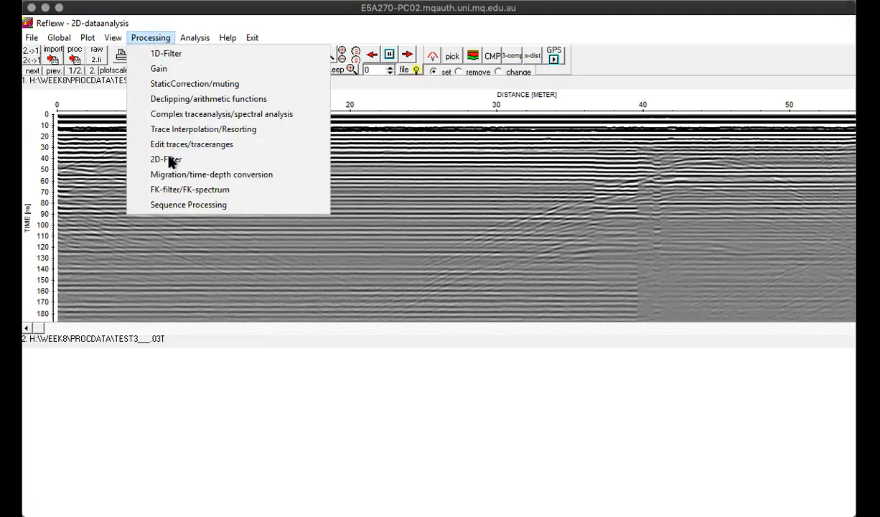
{"action": "left_click", "coordinate": [166, 159]}
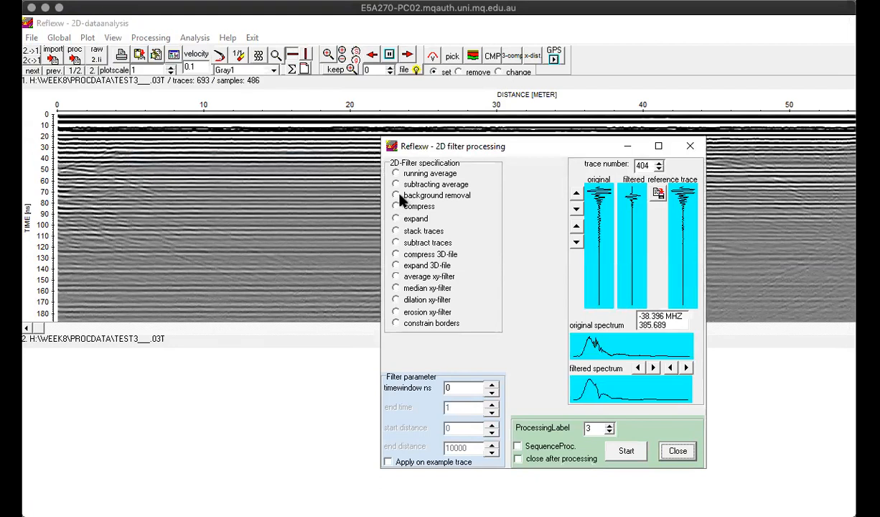
{"action": "left_click", "coordinate": [394, 195]}
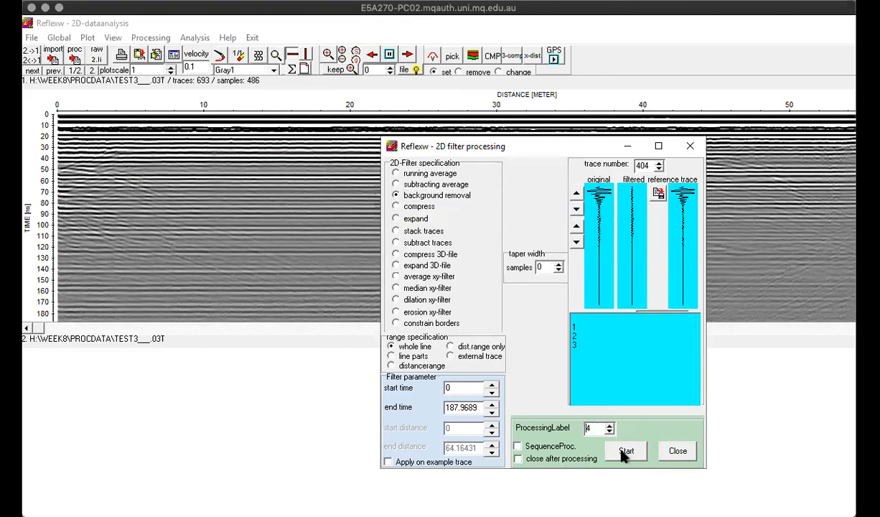
{"action": "left_click", "coordinate": [625, 451]}
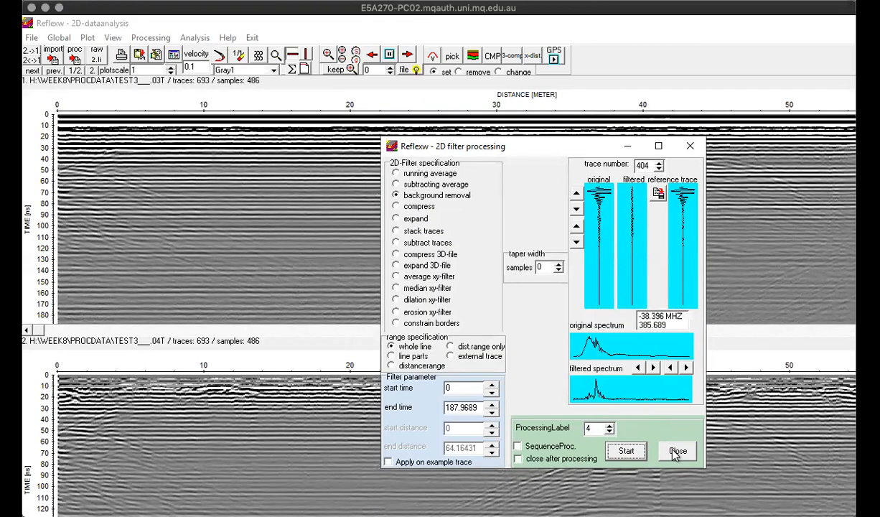
{"action": "mouse_move", "coordinate": [535, 435]}
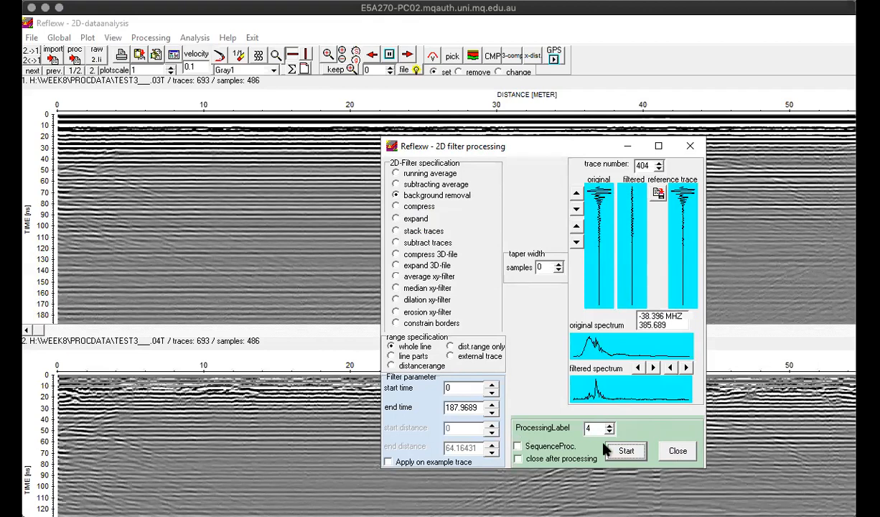
{"action": "left_click", "coordinate": [626, 451]}
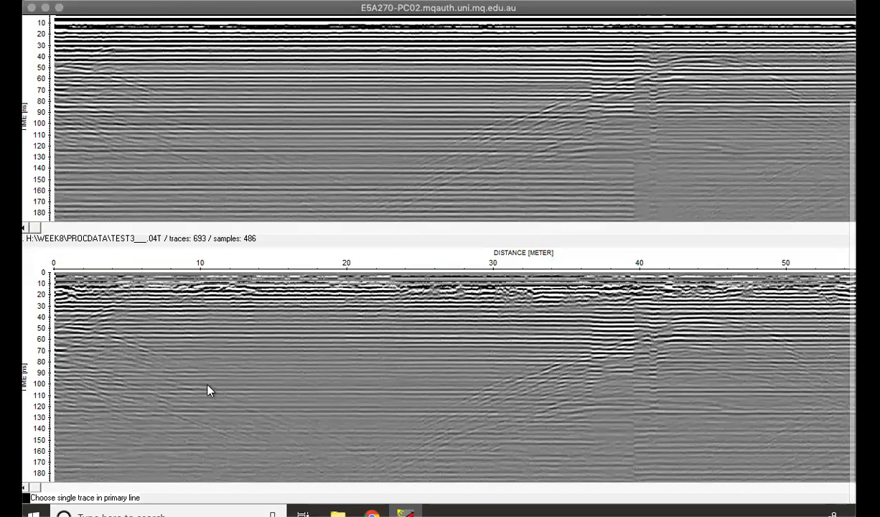
{"action": "mouse_move", "coordinate": [440, 422]}
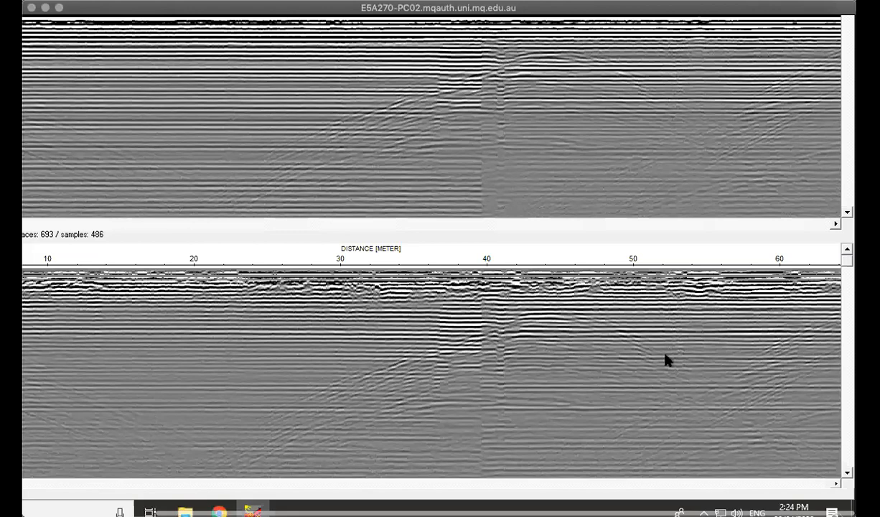
{"action": "mouse_move", "coordinate": [312, 410]}
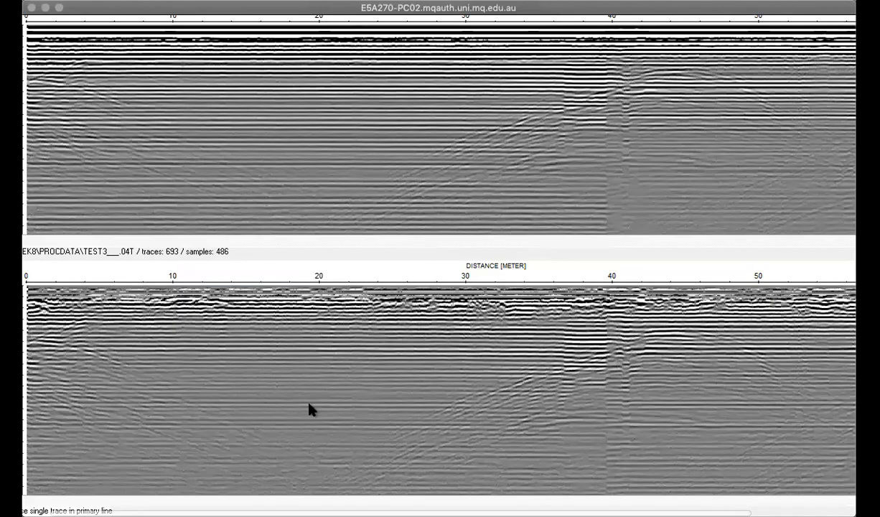
{"action": "mouse_move", "coordinate": [25, 45]}
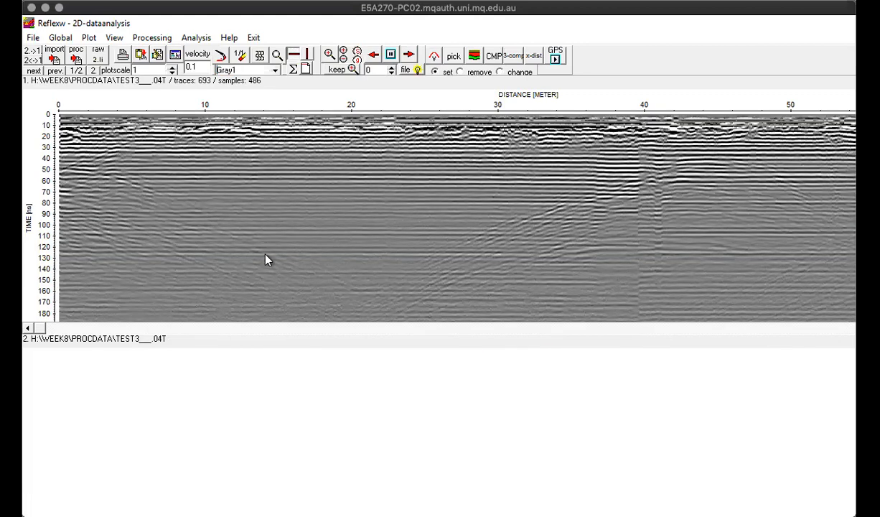
{"action": "mouse_move", "coordinate": [282, 170]}
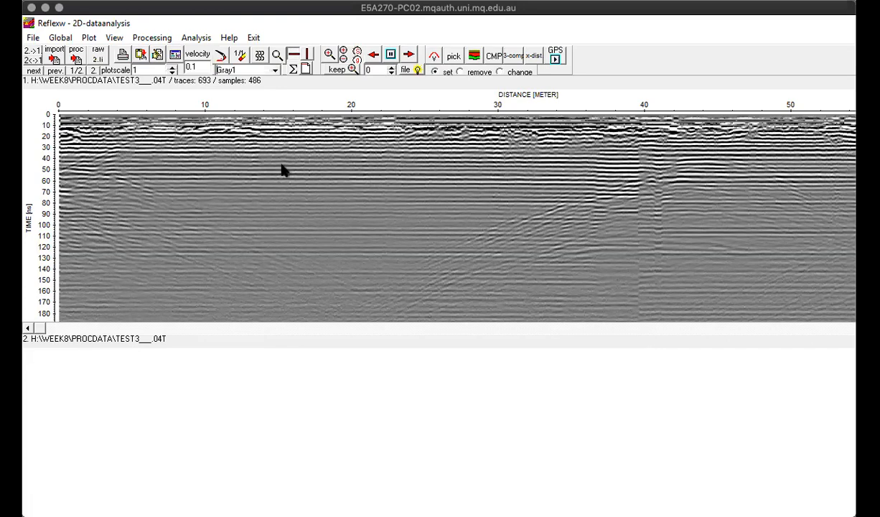
{"action": "mouse_move", "coordinate": [523, 178]}
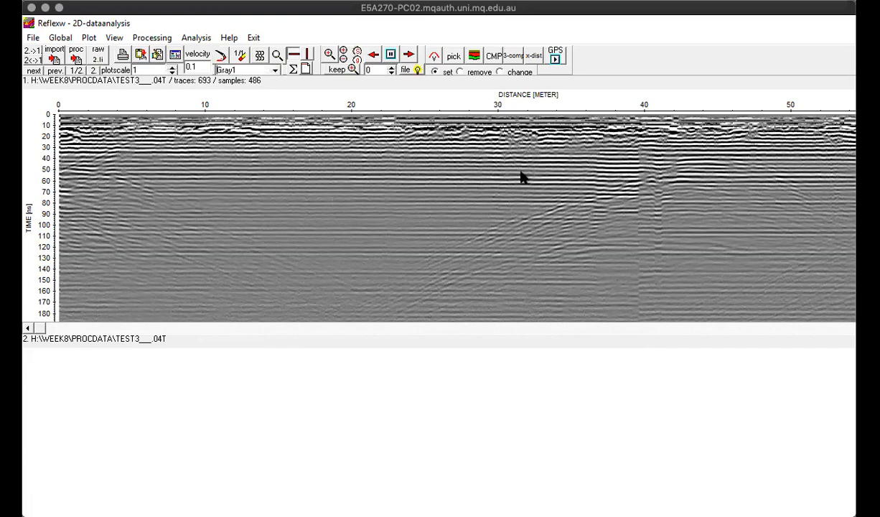
{"action": "mouse_move", "coordinate": [650, 166]}
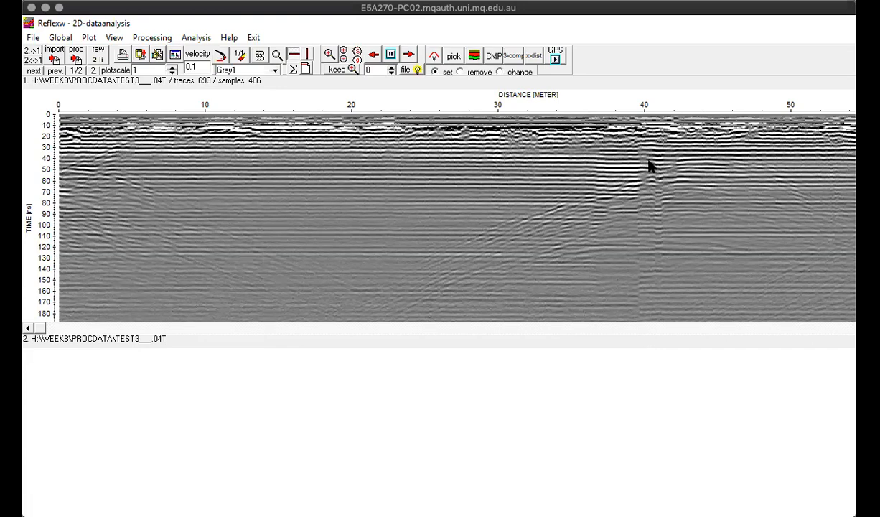